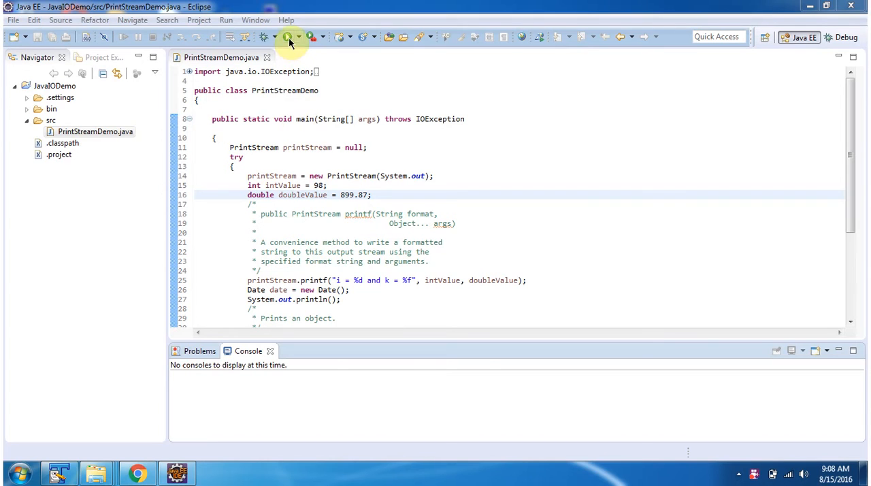
Run PrintStreamDemo.java, printing "i = 98 and k = 899.870000" and the current date to the console.
click(288, 37)
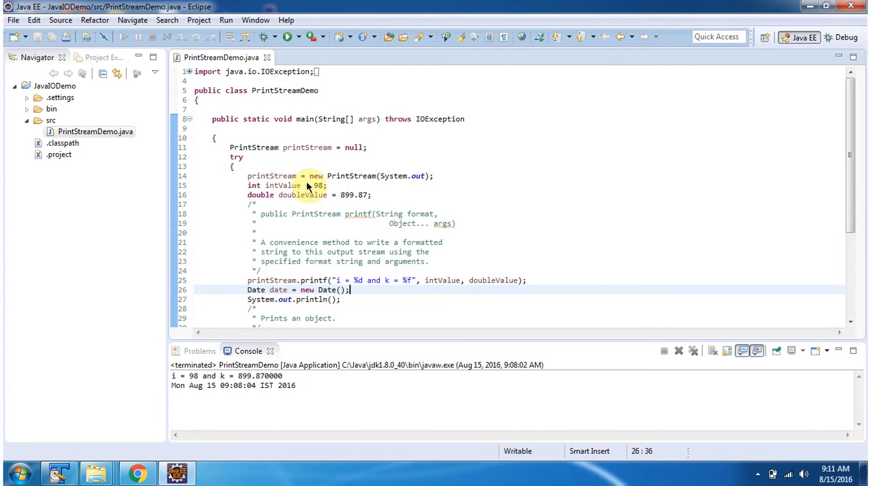
mouse_move(385, 184)
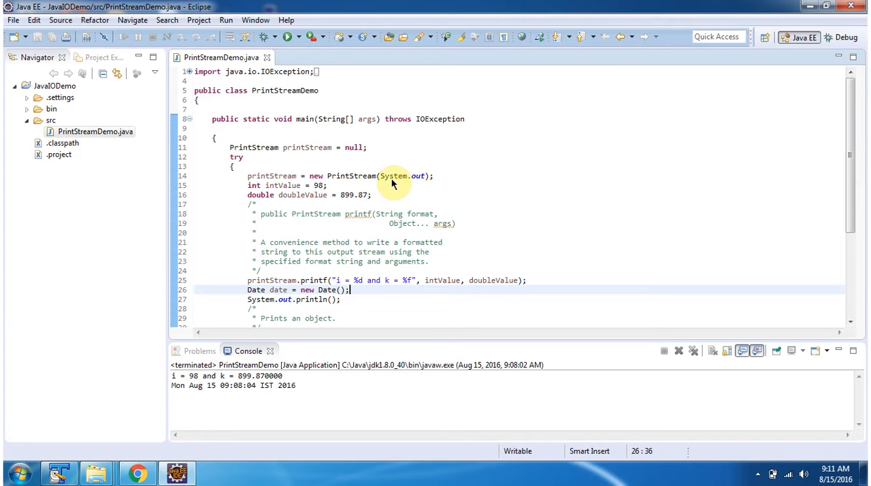
mouse_move(416, 185)
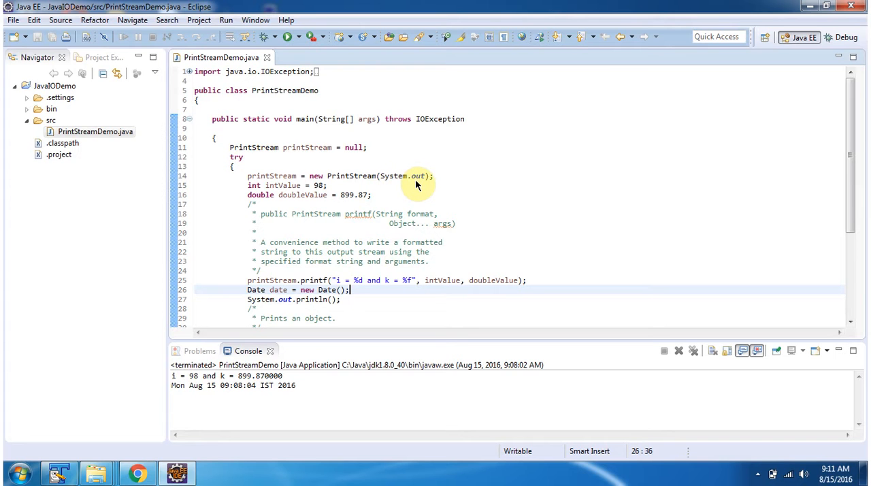
mouse_move(292, 207)
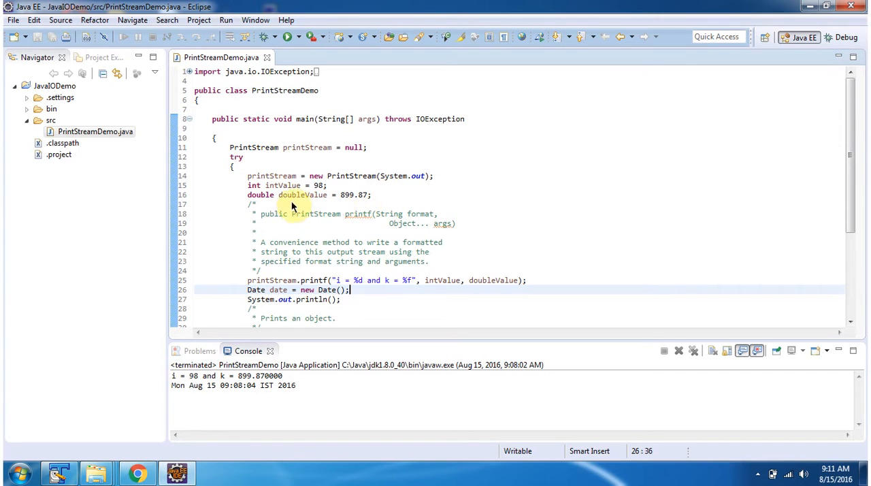
mouse_move(318, 194)
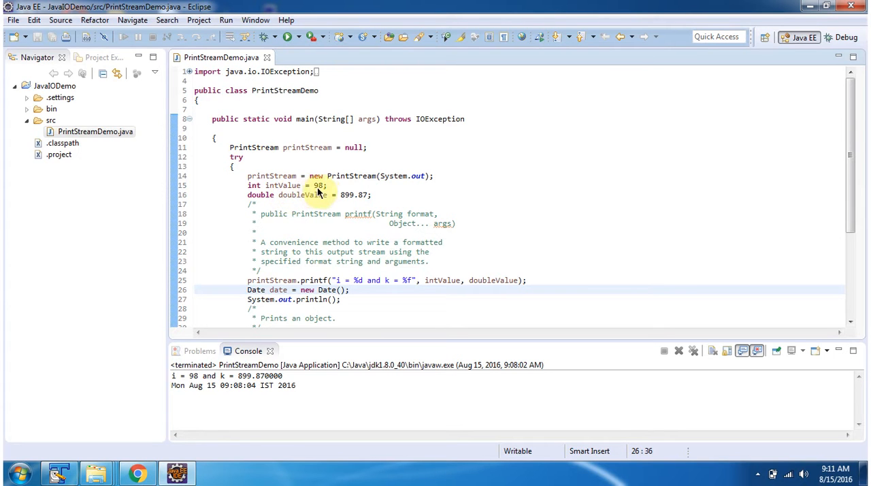
mouse_move(305, 201)
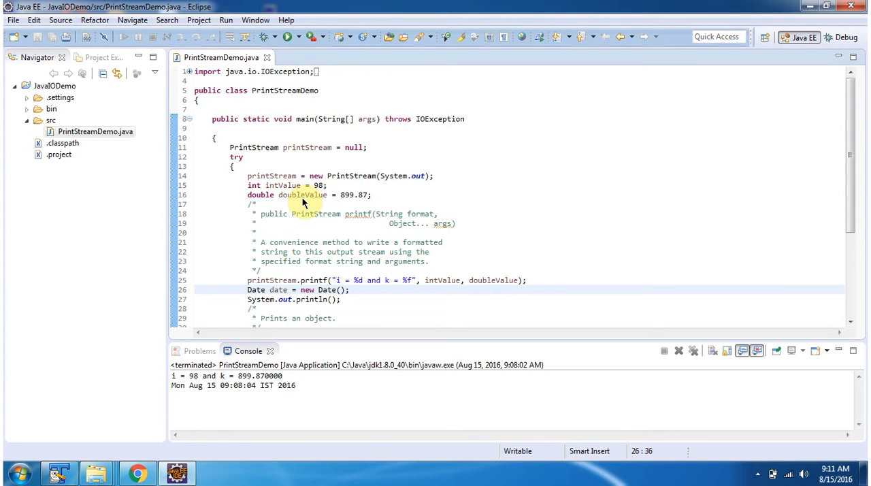
mouse_move(362, 200)
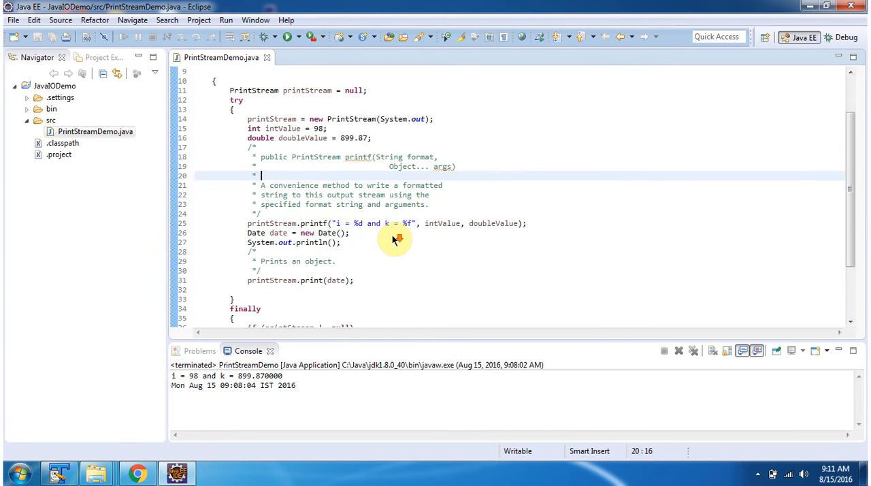
scroll(down, 3)
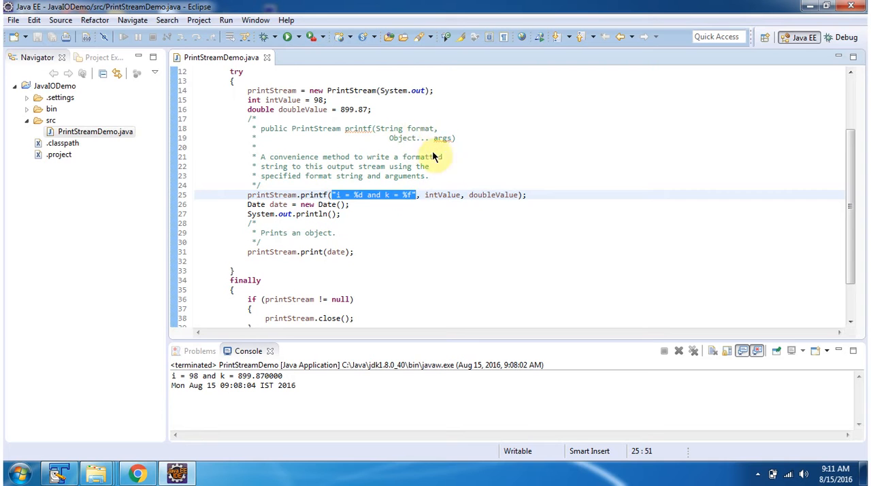
mouse_move(442, 206)
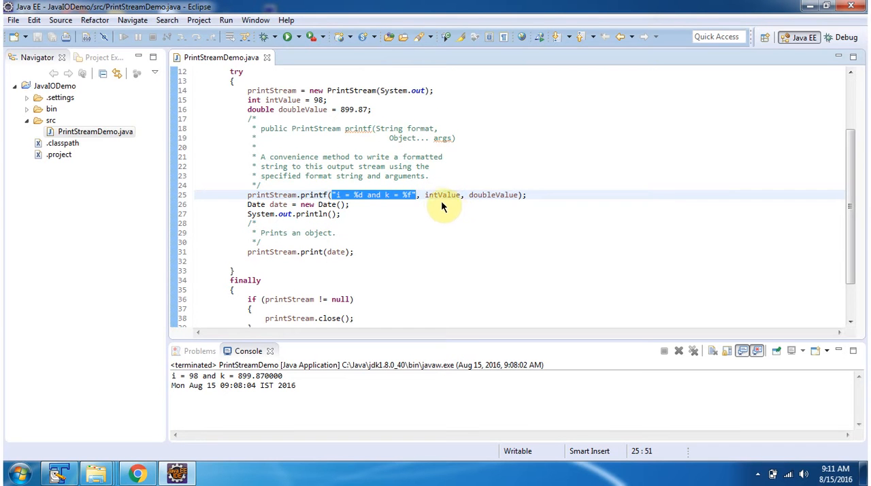
mouse_move(504, 202)
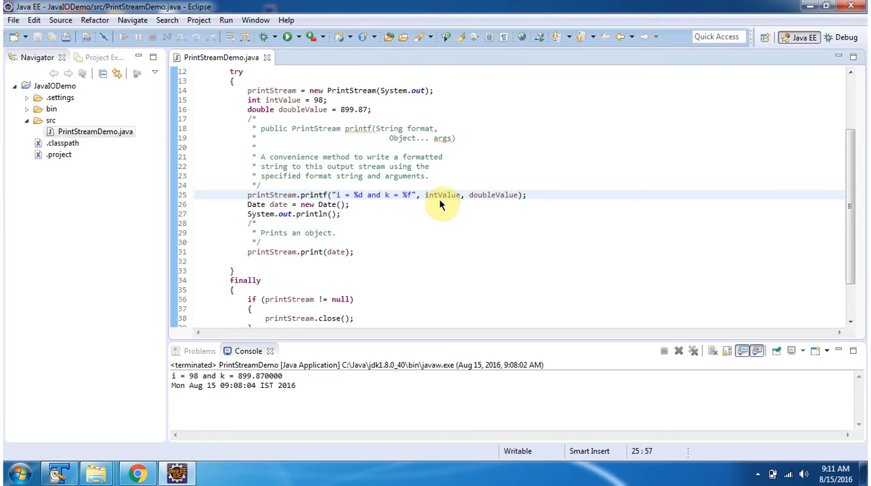
mouse_move(356, 202)
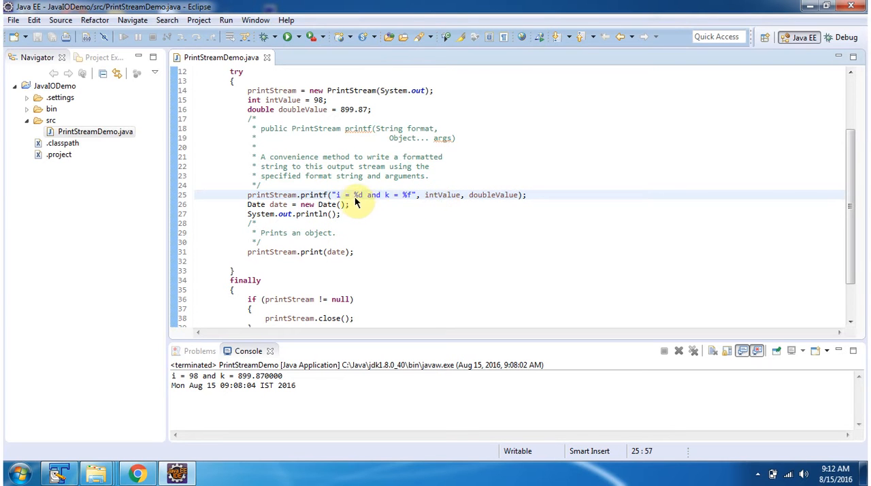
mouse_move(364, 202)
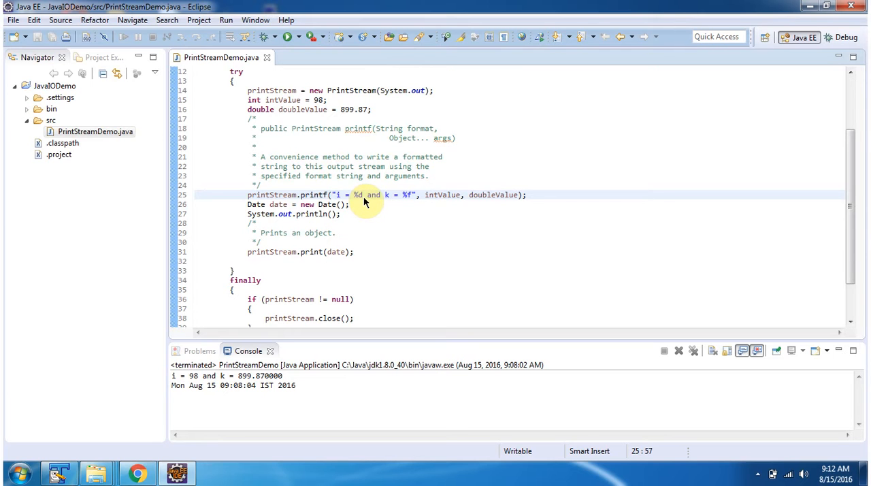
mouse_move(480, 202)
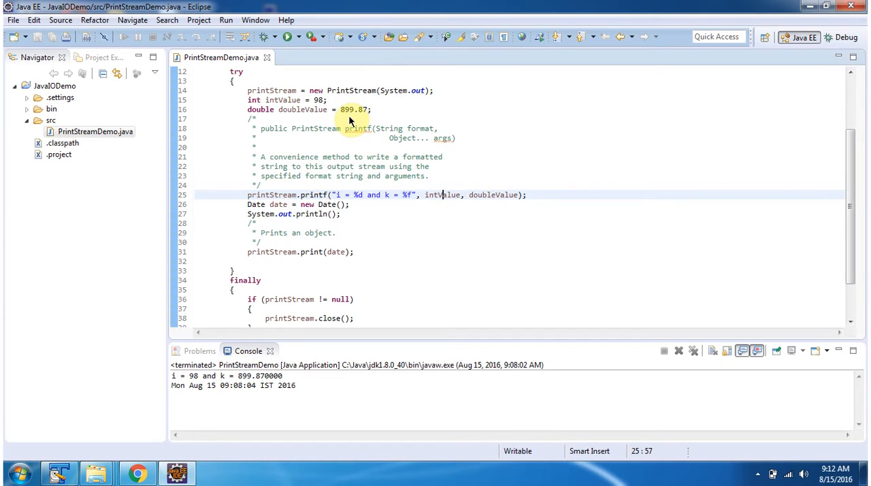
mouse_move(405, 200)
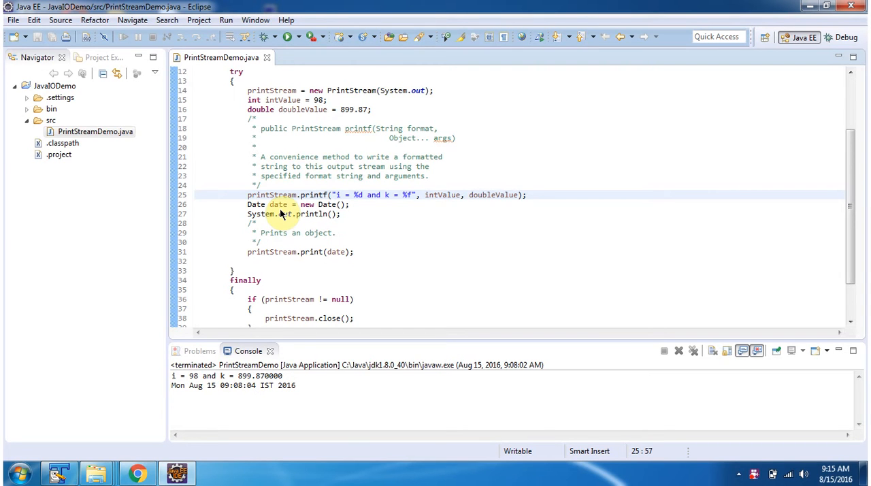
mouse_move(315, 261)
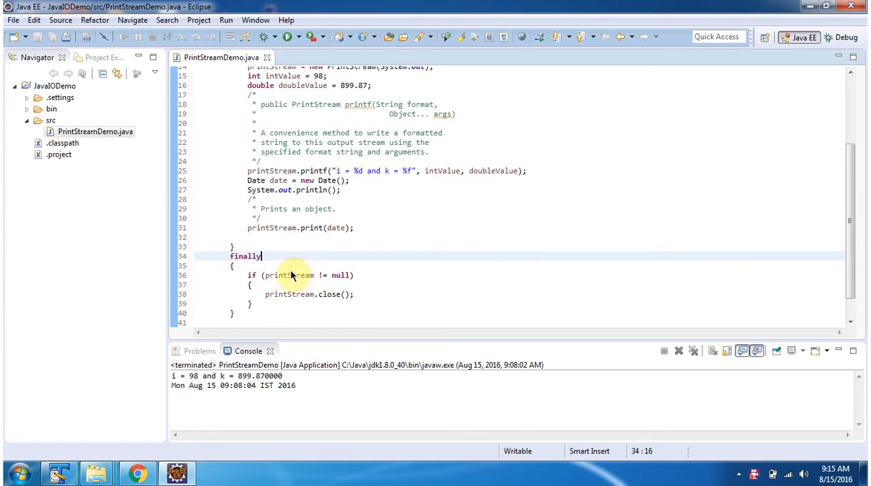
mouse_move(265, 294)
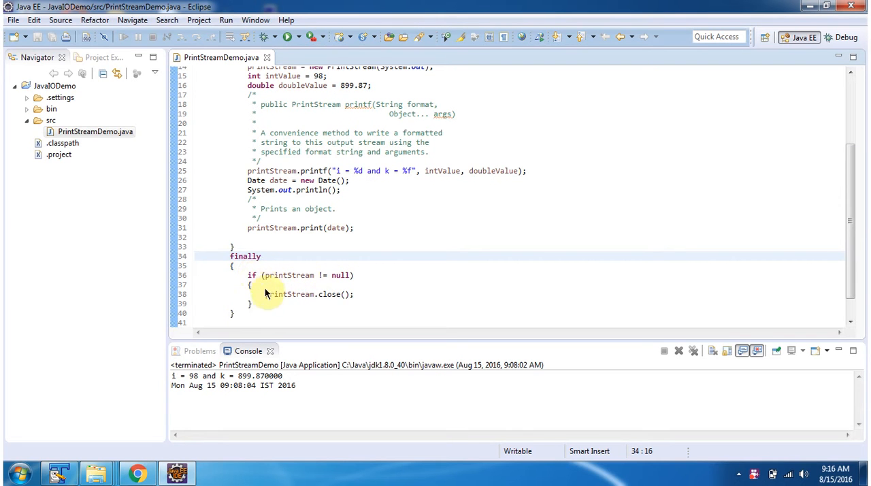
mouse_move(294, 306)
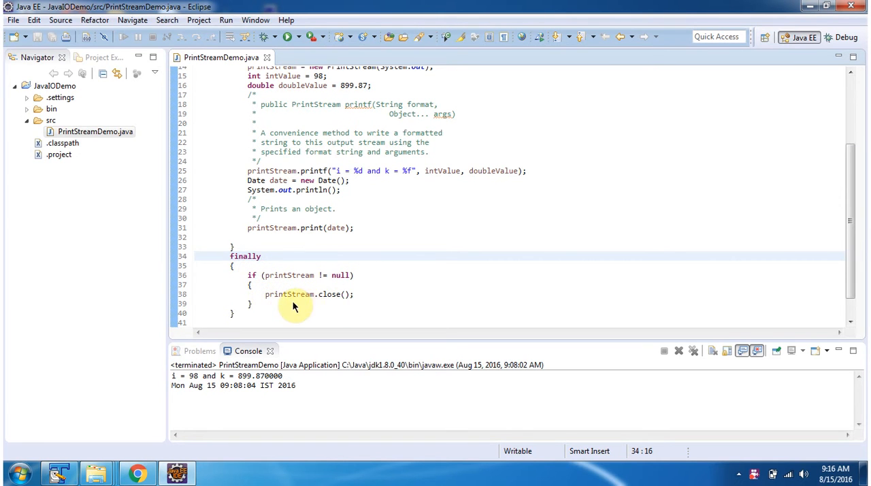
mouse_move(339, 383)
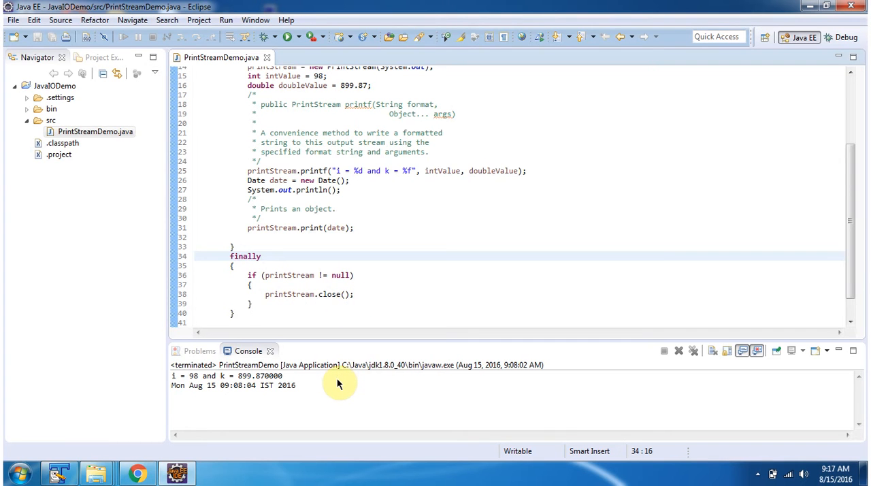